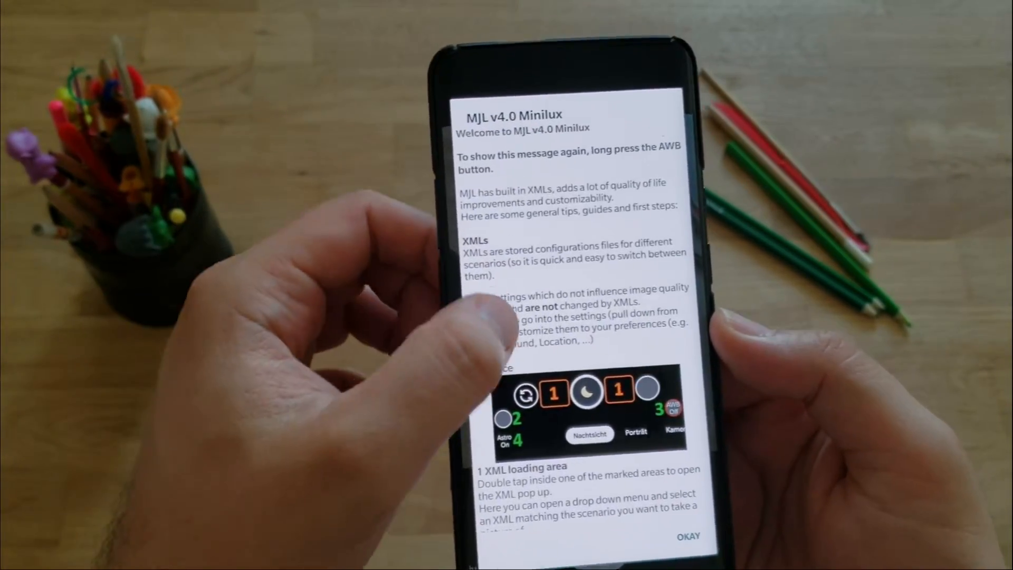
Review the camera Settings from the MJL and general options down to Photo and Video
{"action": "scroll", "scroll_direction": "down", "scroll_amount": 3}
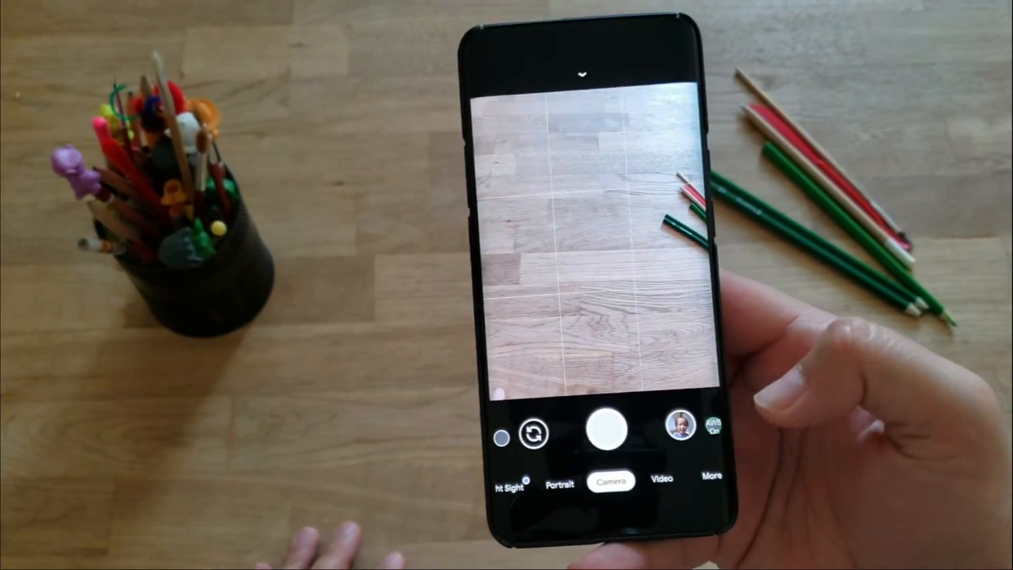
{"action": "left_click", "coordinate": [582, 75]}
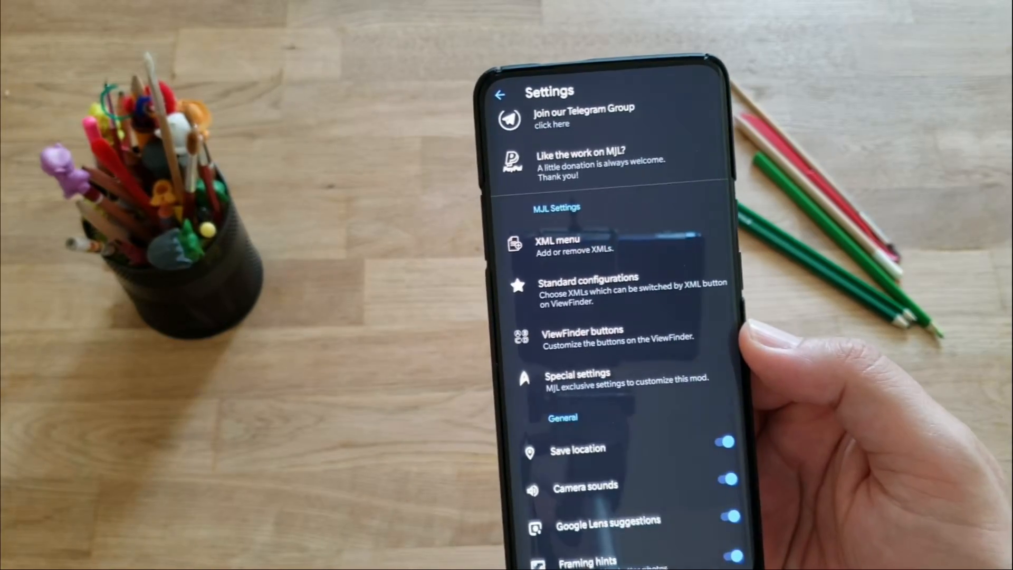
{"action": "scroll", "scroll_direction": "up", "scroll_amount": 3}
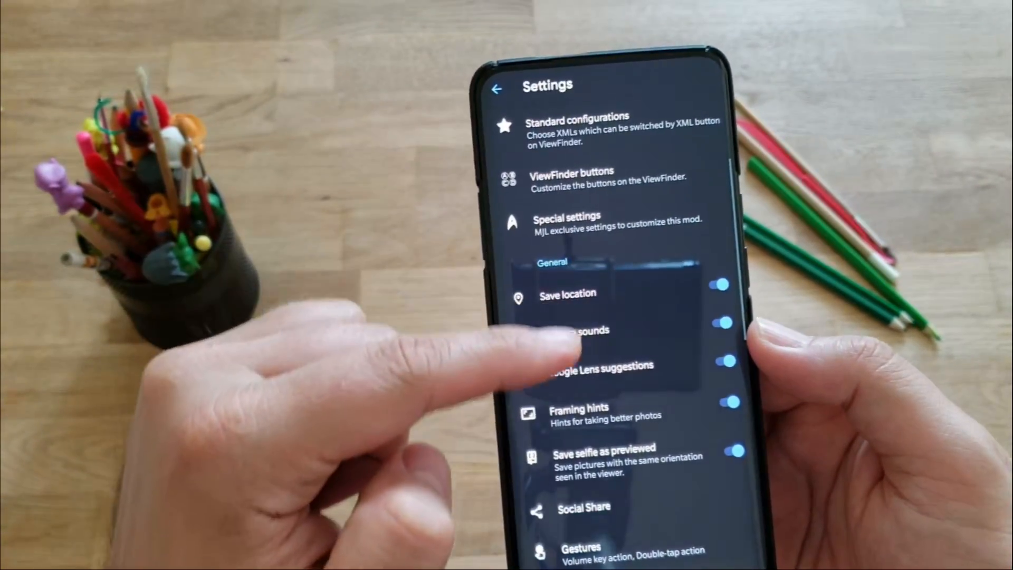
{"action": "scroll", "scroll_direction": "up", "scroll_amount": 3}
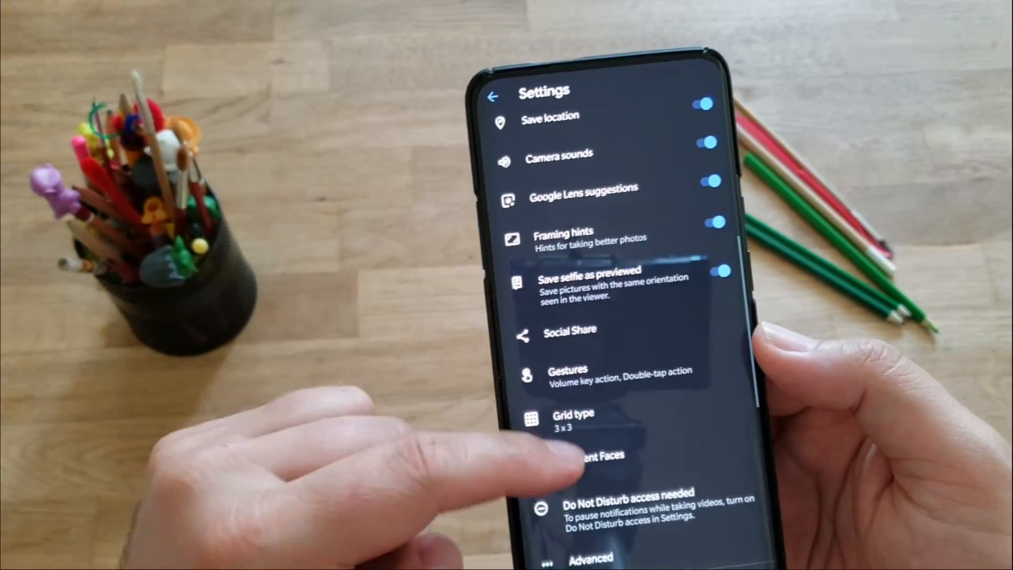
{"action": "scroll", "scroll_direction": "up", "scroll_amount": 3}
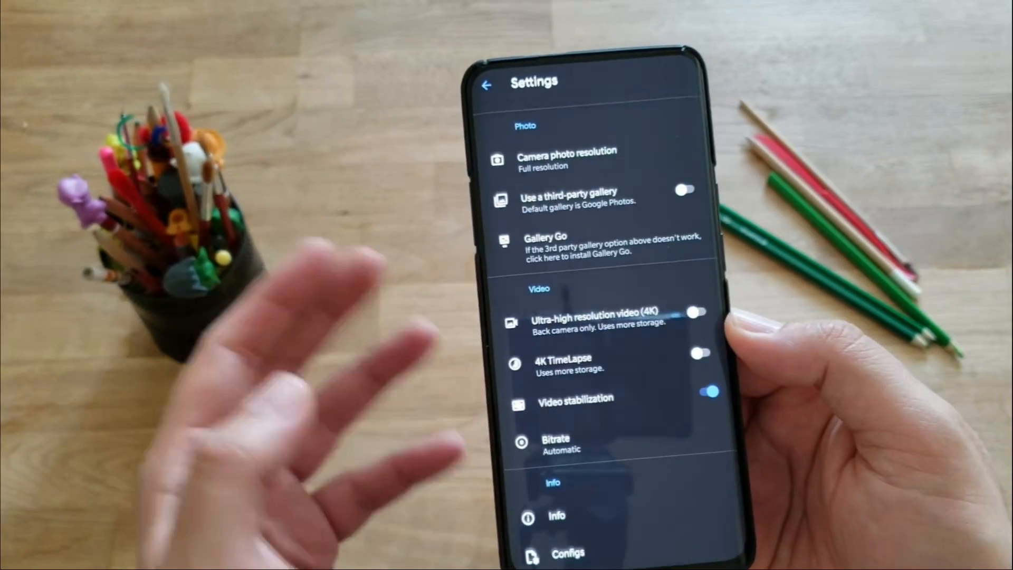
{"action": "left_click", "coordinate": [556, 515]}
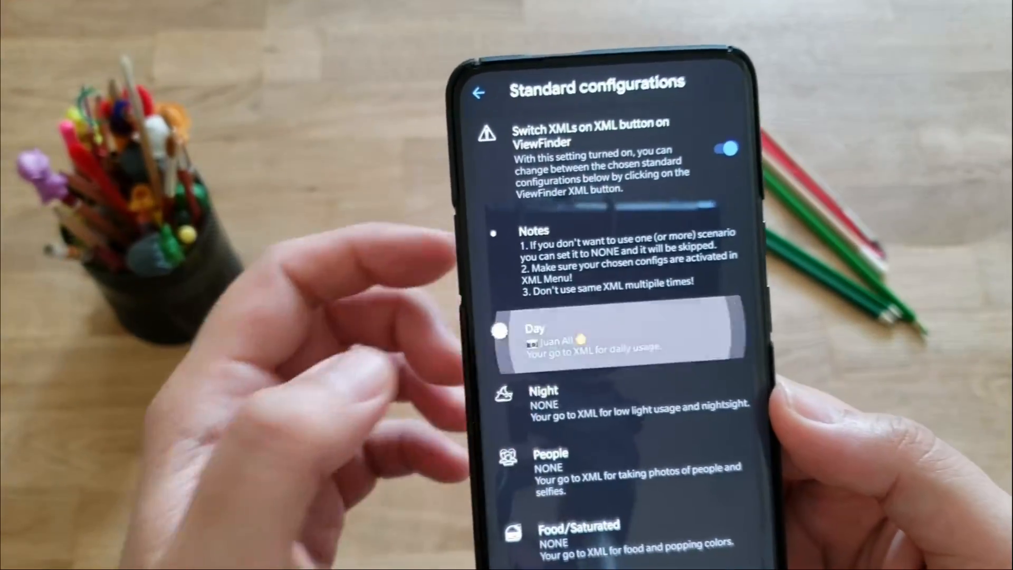
Assign Sharp & Natural to the Day slot and Juan All to the Night slot
{"action": "left_click", "coordinate": [621, 335]}
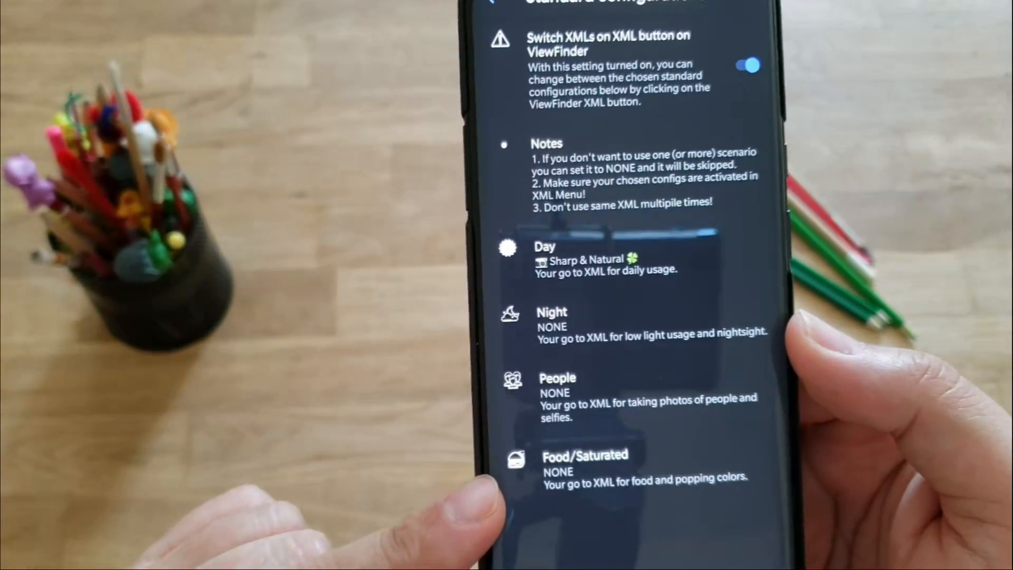
{"action": "left_click", "coordinate": [552, 323]}
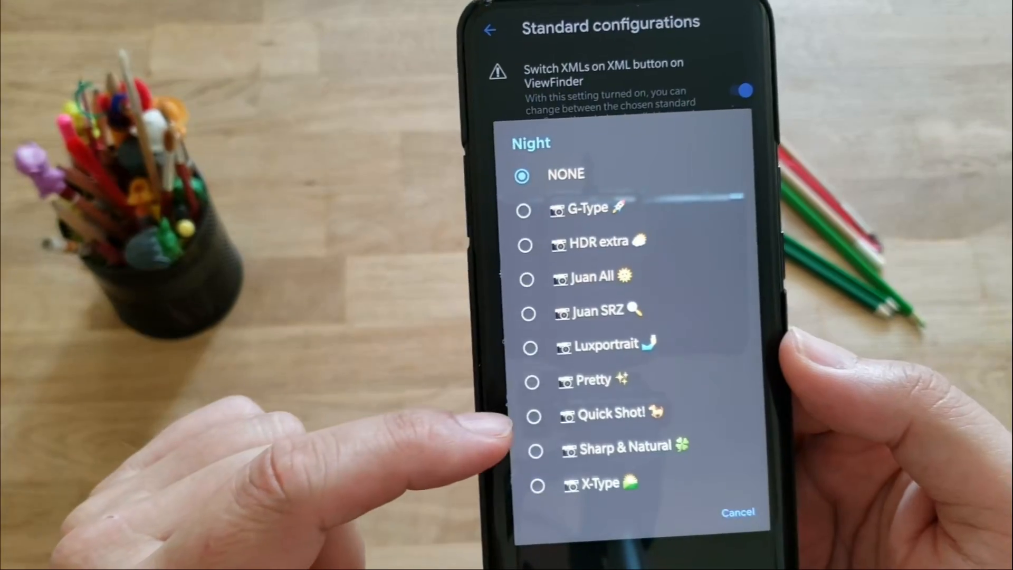
{"action": "left_click", "coordinate": [527, 279]}
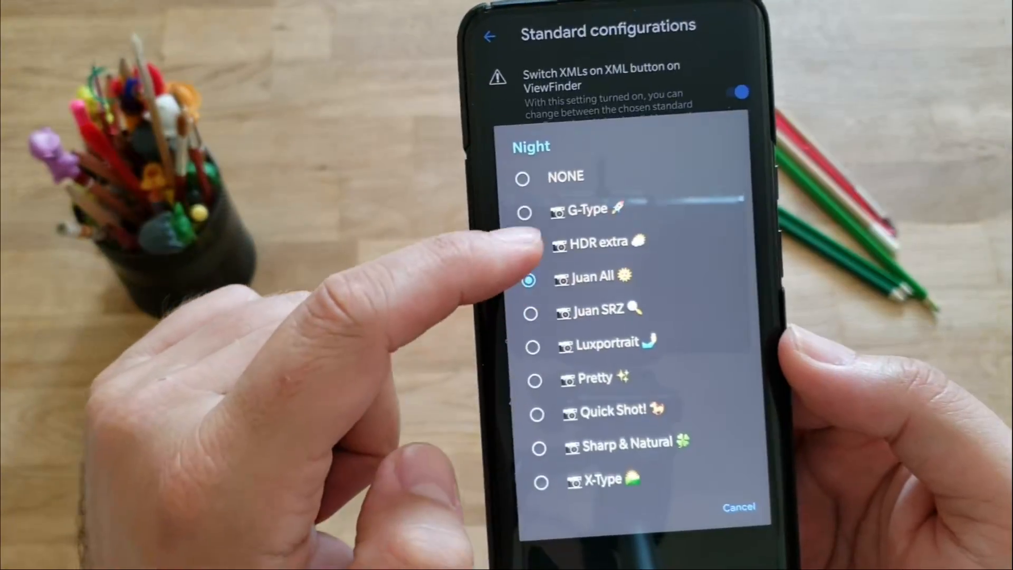